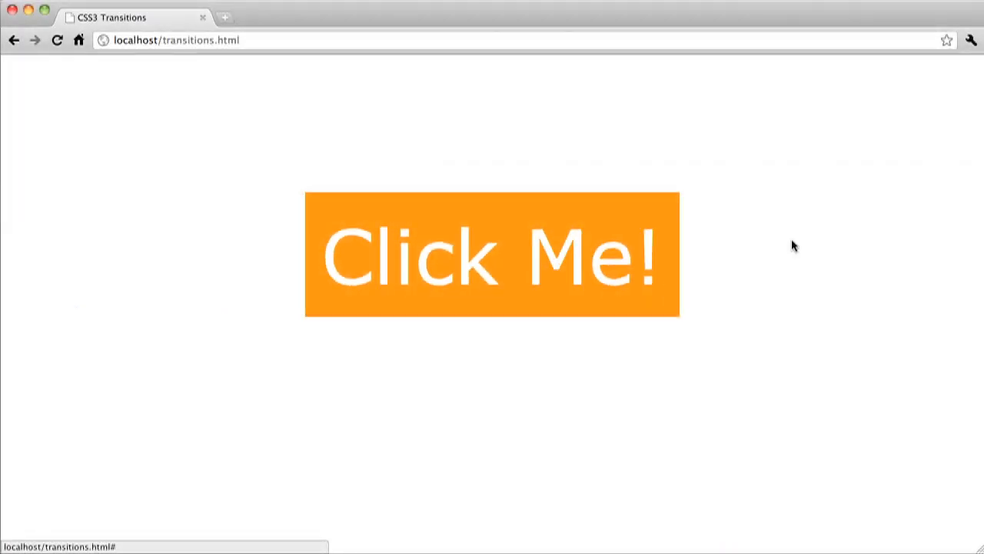
Step: Search for the myawesomeshow.tv domain and continue to registration
left_click(492, 254)
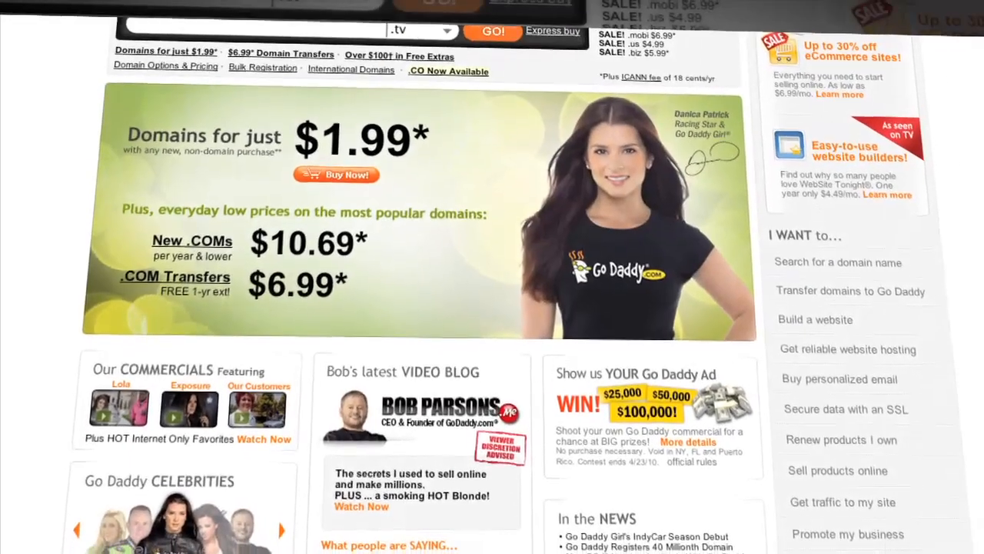
scroll("down", 3)
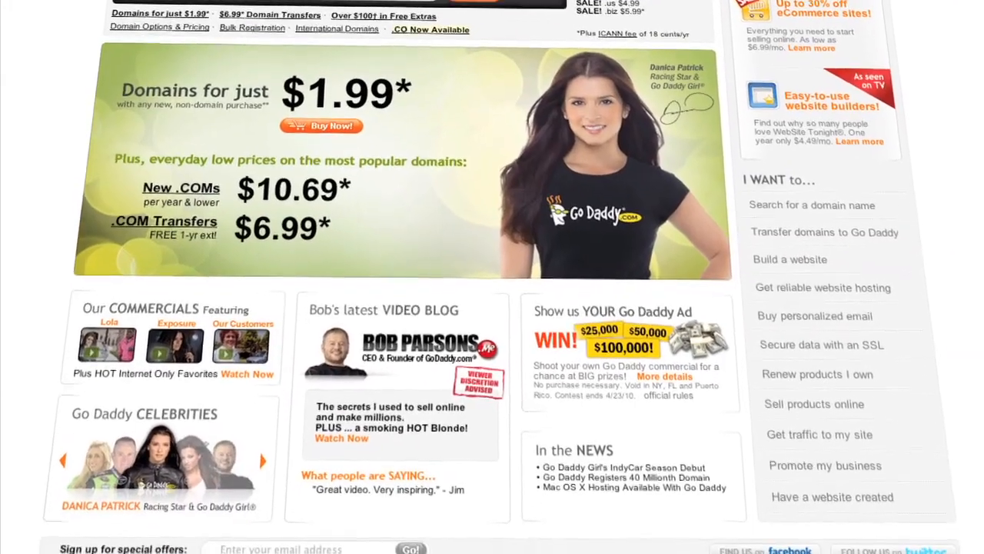
scroll("down", 3)
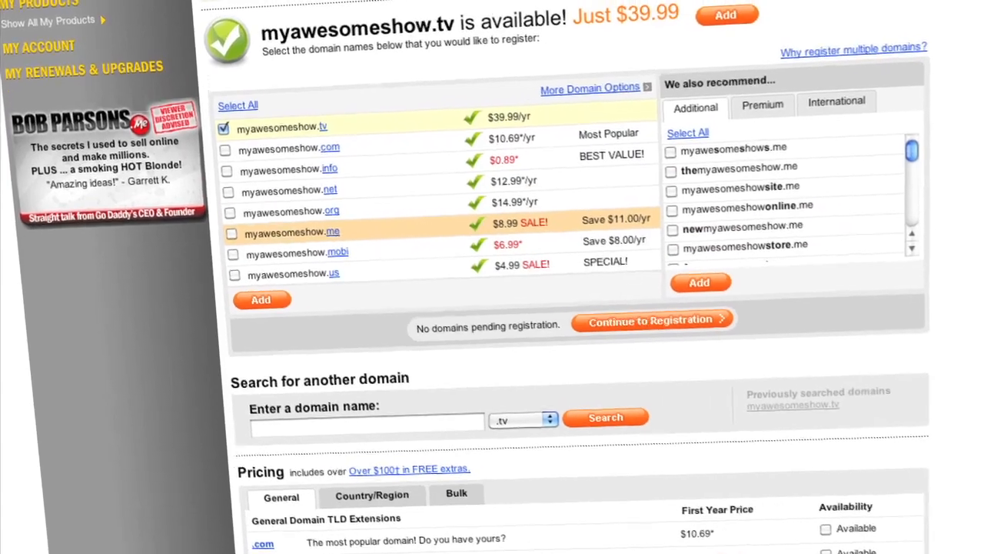
left_click(651, 320)
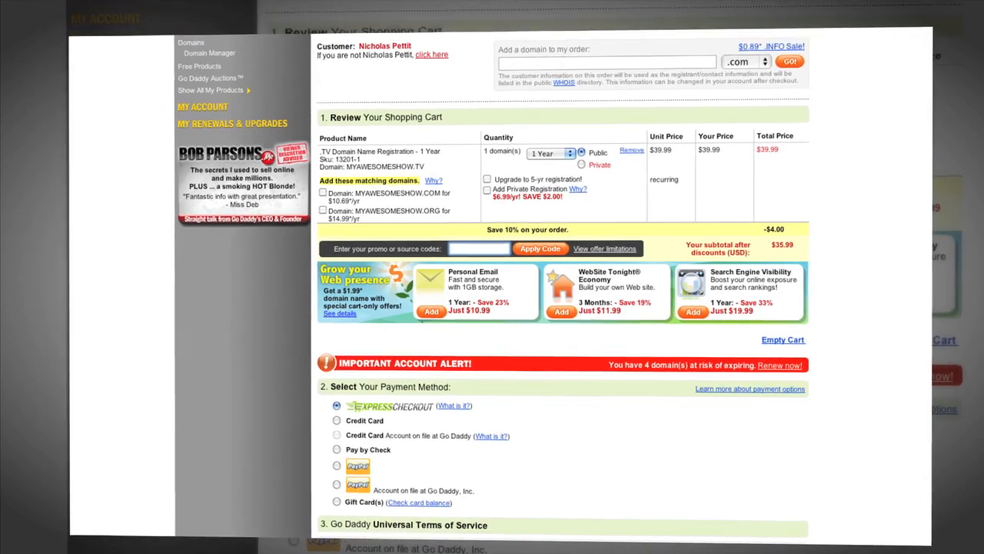
Step: Enter promo code DOCTYPE3 in the cart's source-code field
type("DOC")
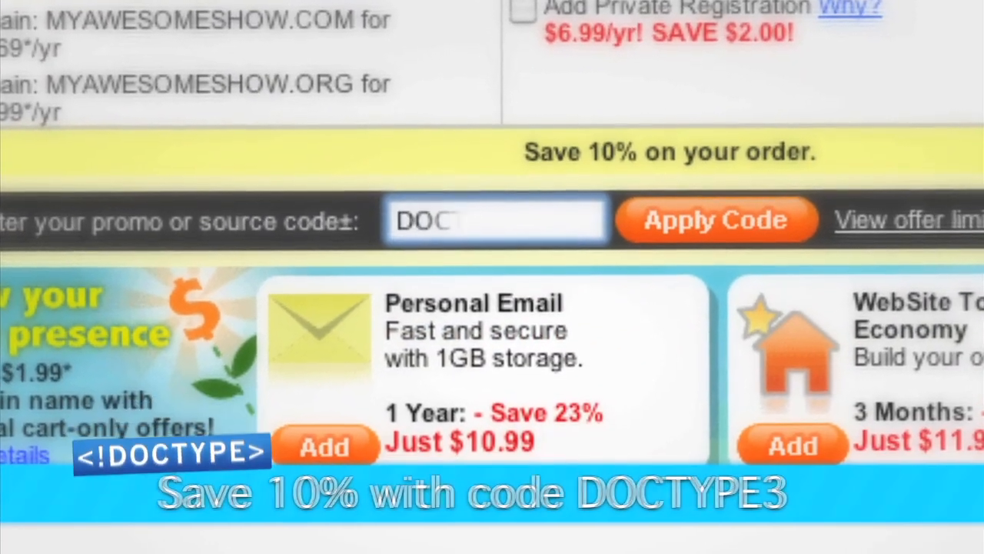
type("TYPE3")
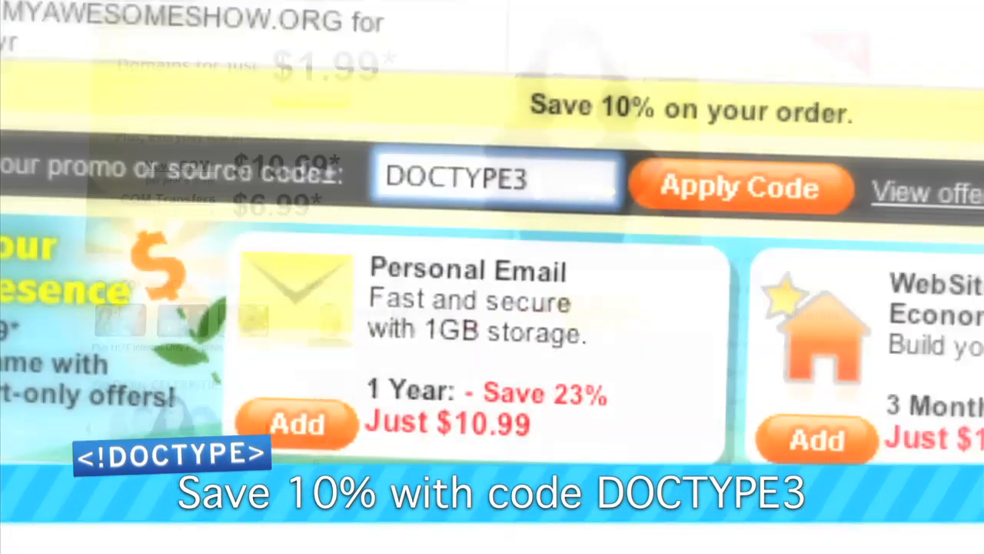